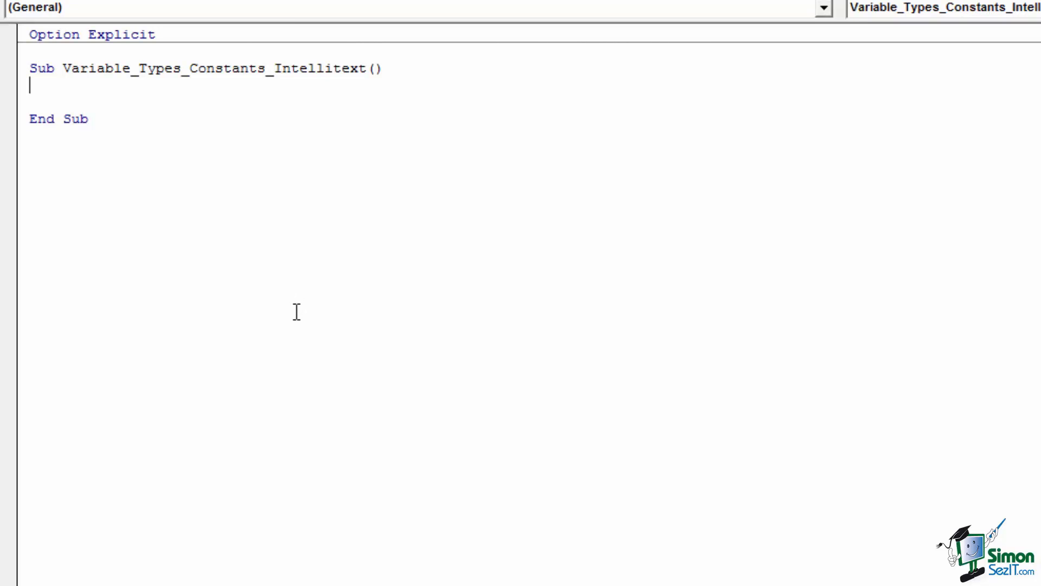
mouse_move(292, 318)
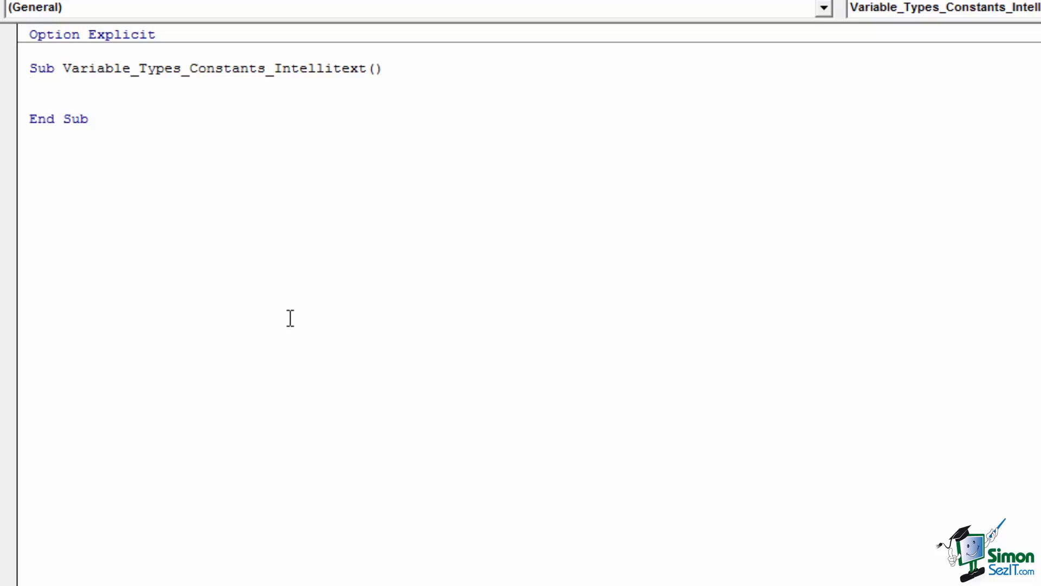
mouse_move(275, 338)
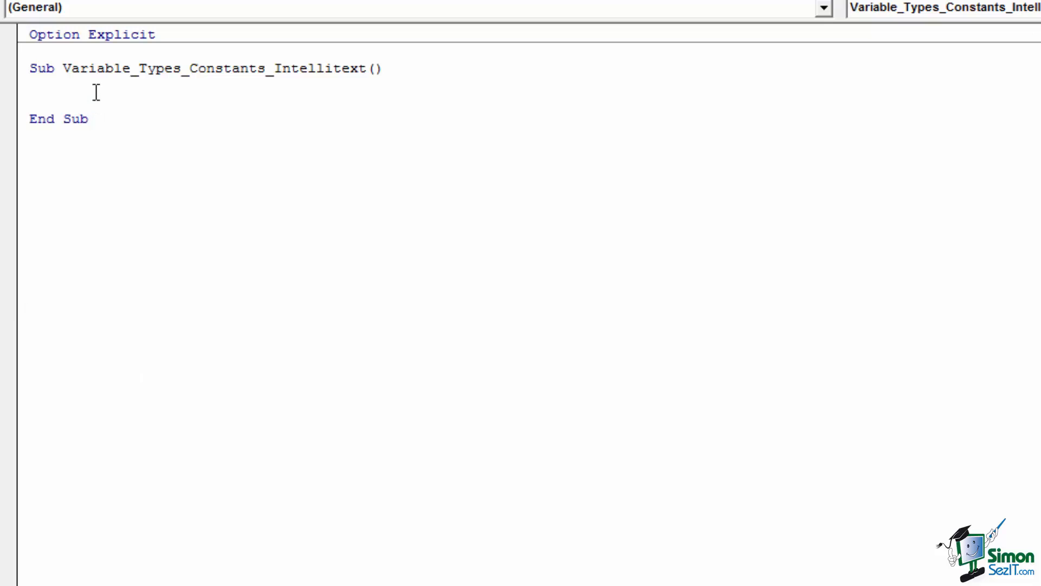
Declare 'Dim myVariable As Integer' using the IntelliSense type list.
type("Dim myVariable as")
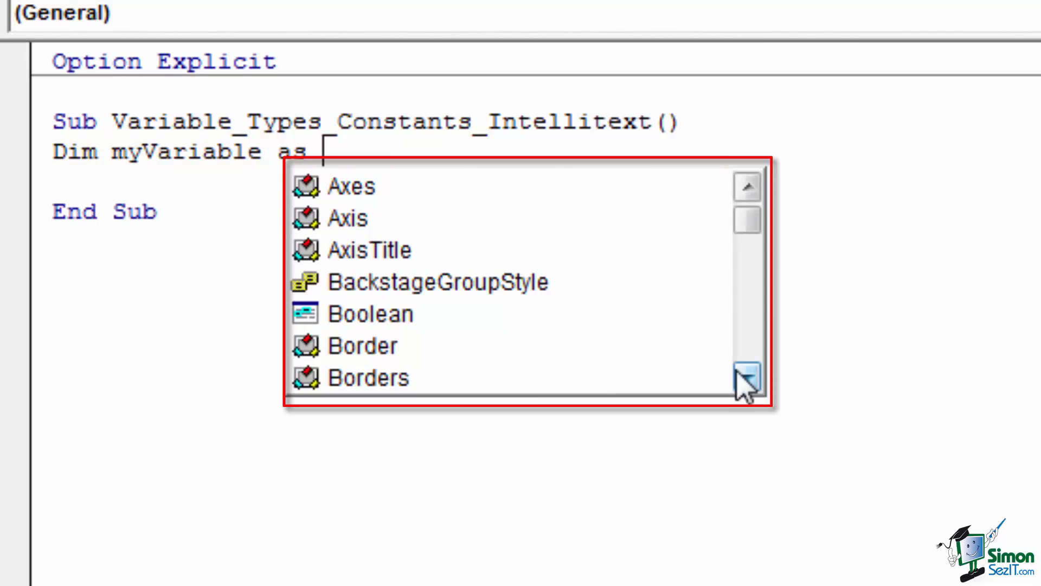
mouse_move(345, 313)
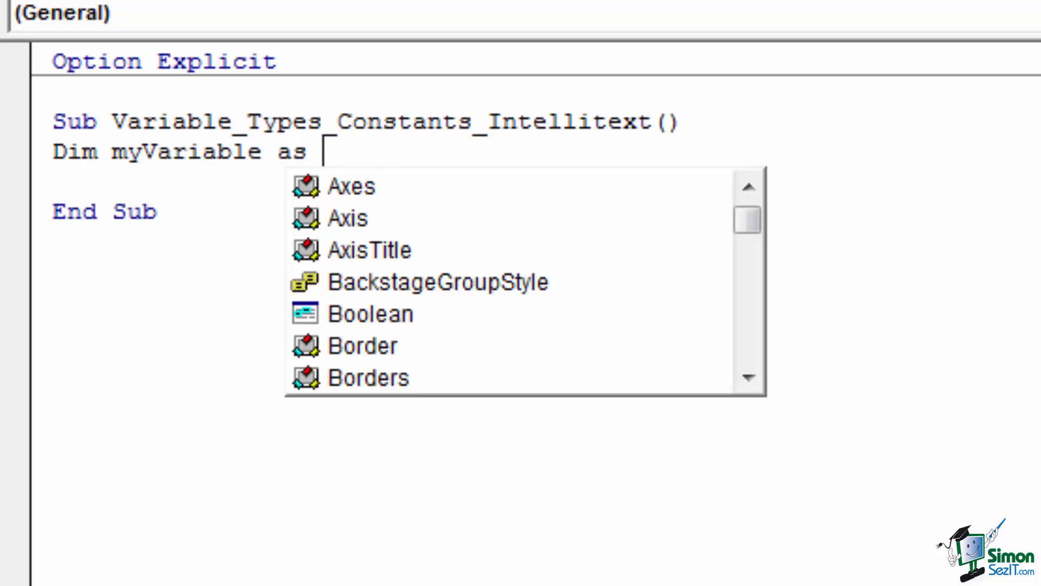
type("int")
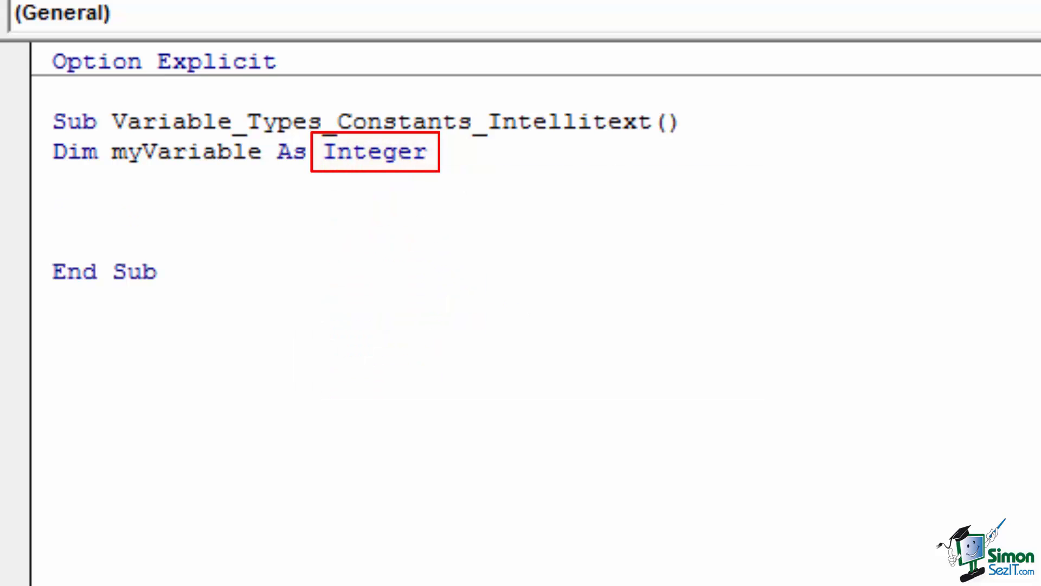
Test a 'myVariable =' assignment line, then redeclare myVariable as Range.
type("m")
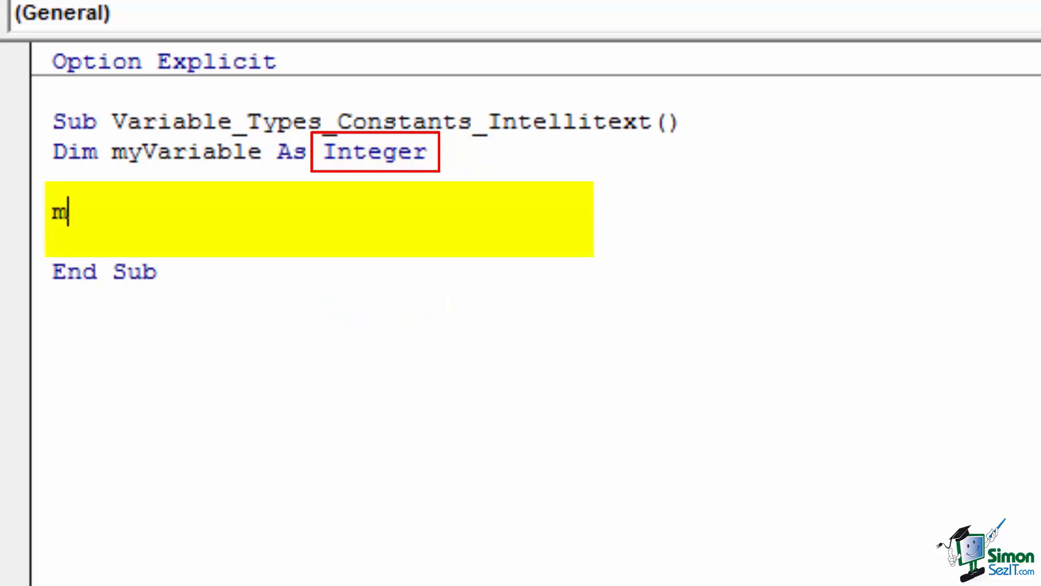
type("yVariable =")
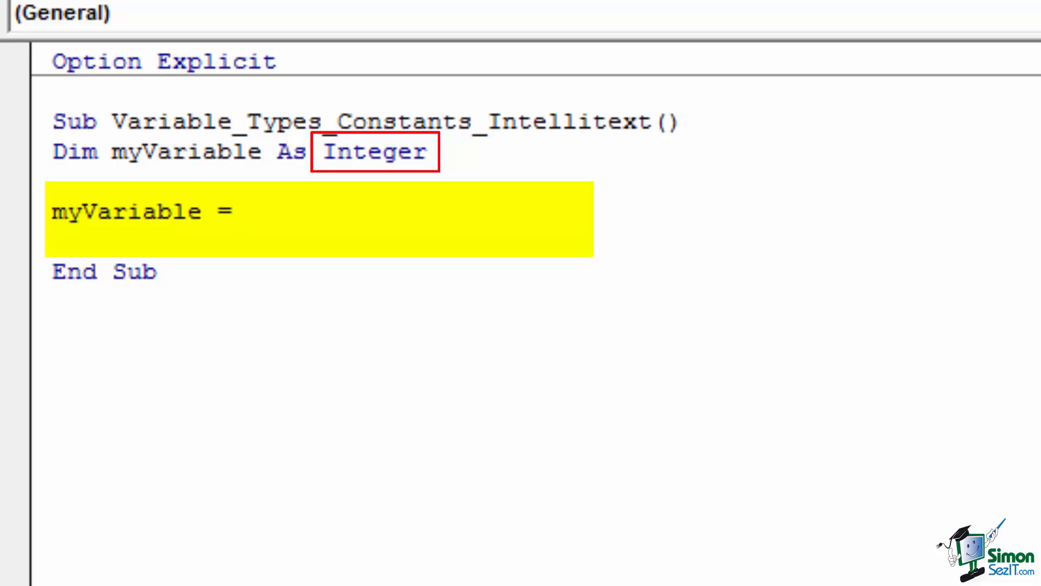
type(".")
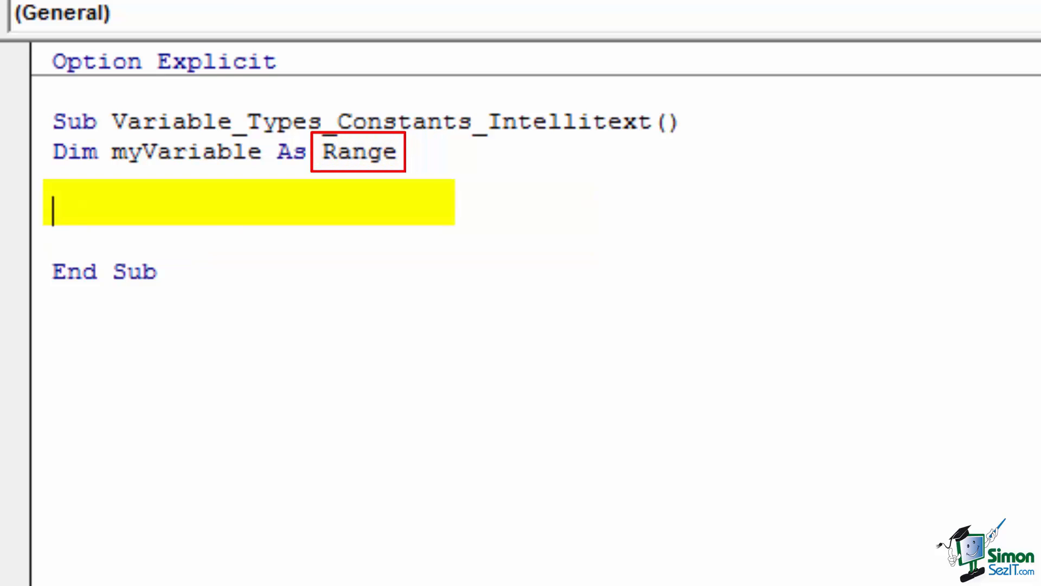
Replace Range with VbMsgBoxResult in the myVariable declaration.
type("myVariable.")
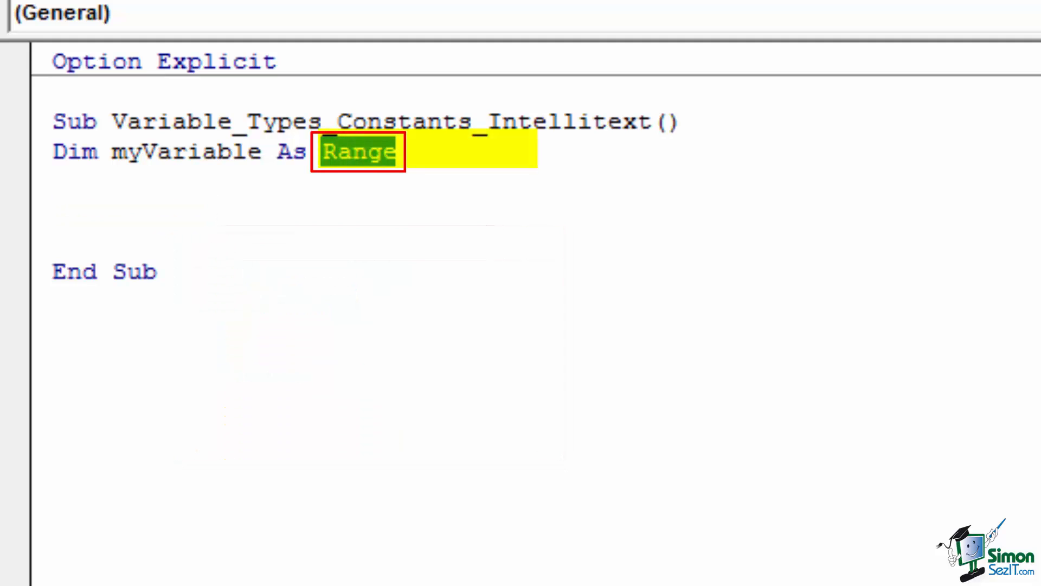
type("vbmsgb")
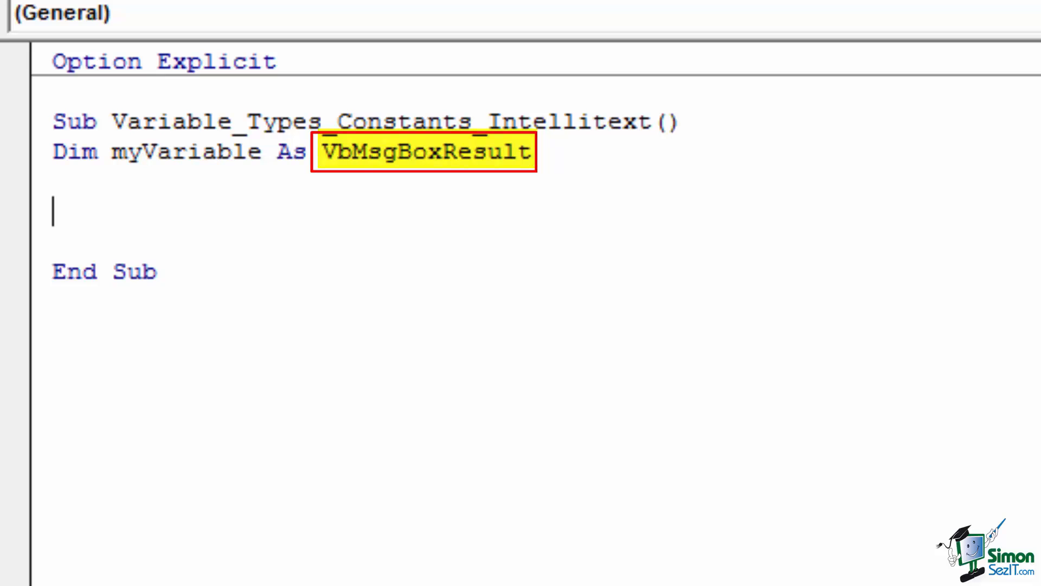
Type 'myVariable.' to list the VbMsgBoxResult constants.
type("myVariable")
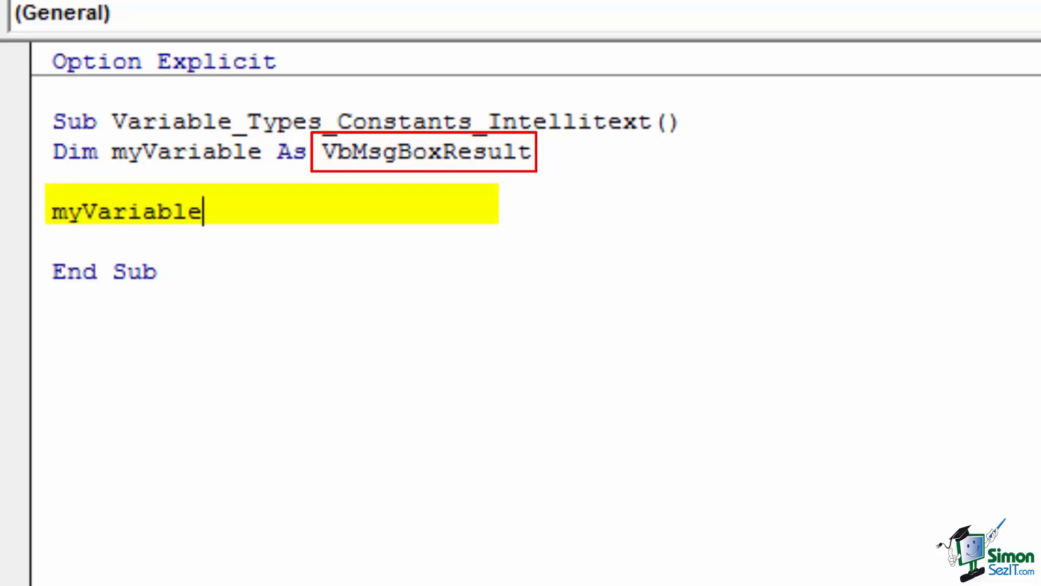
type(".")
type("?")
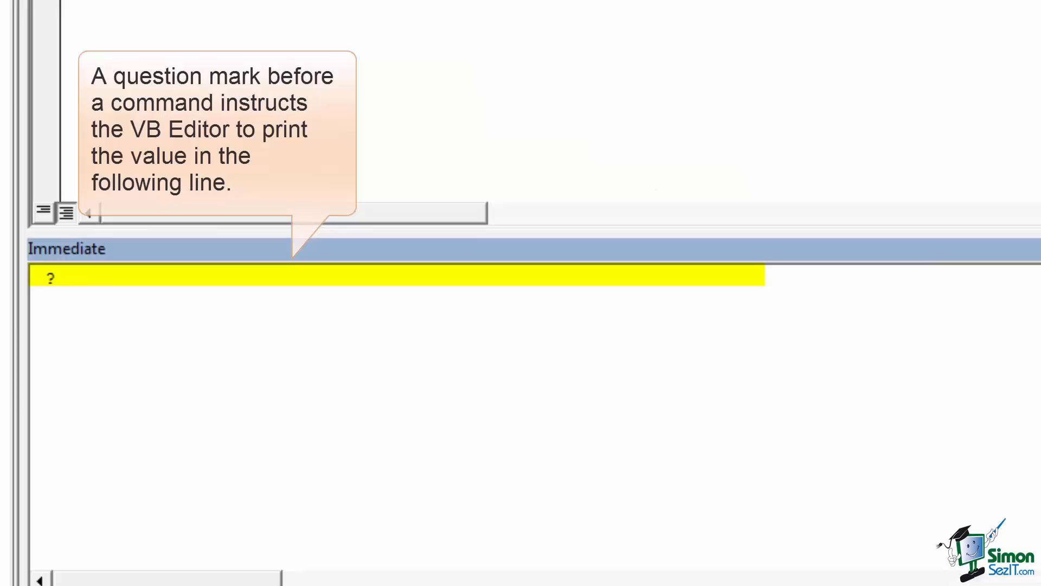
Run '?vbNo' in the Immediate window, printing 7.
type("vbNo")
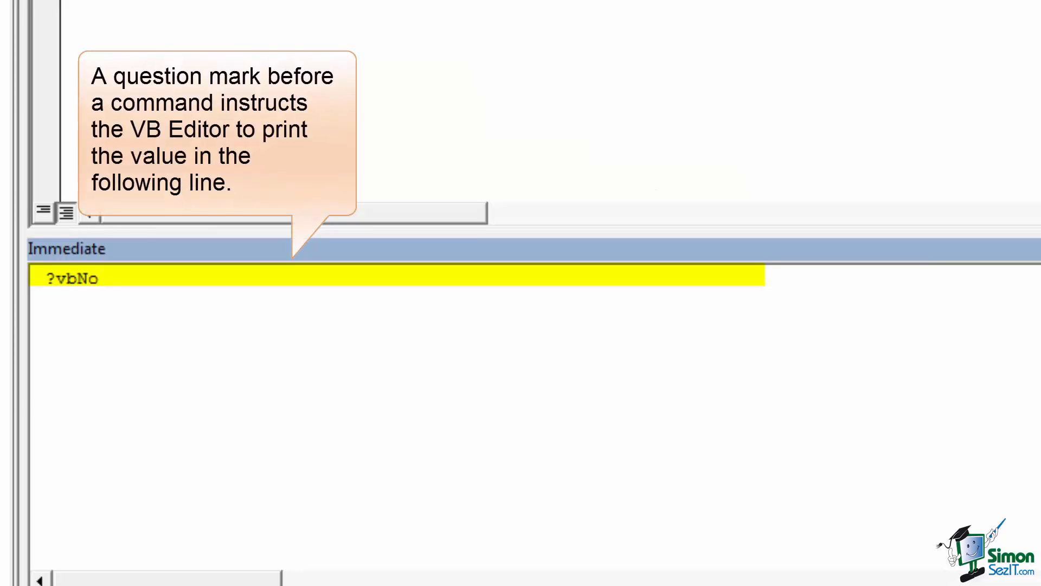
key("Return")
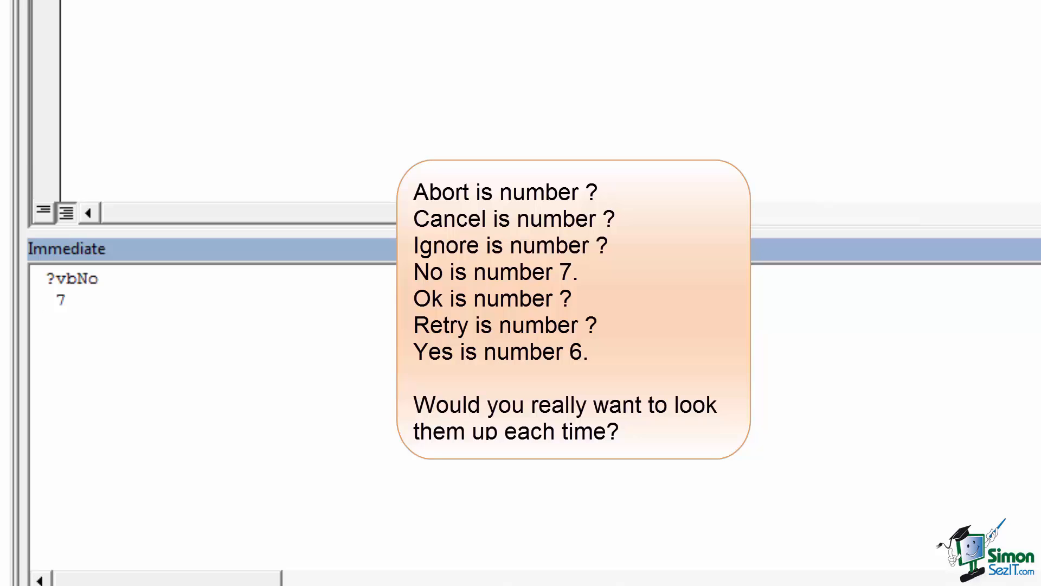
left_click(45, 322)
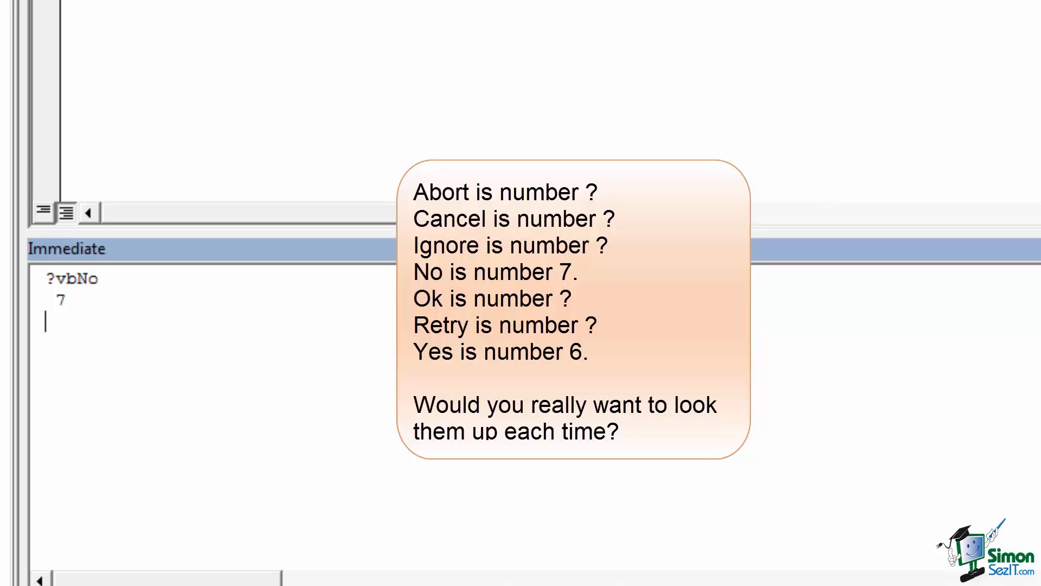